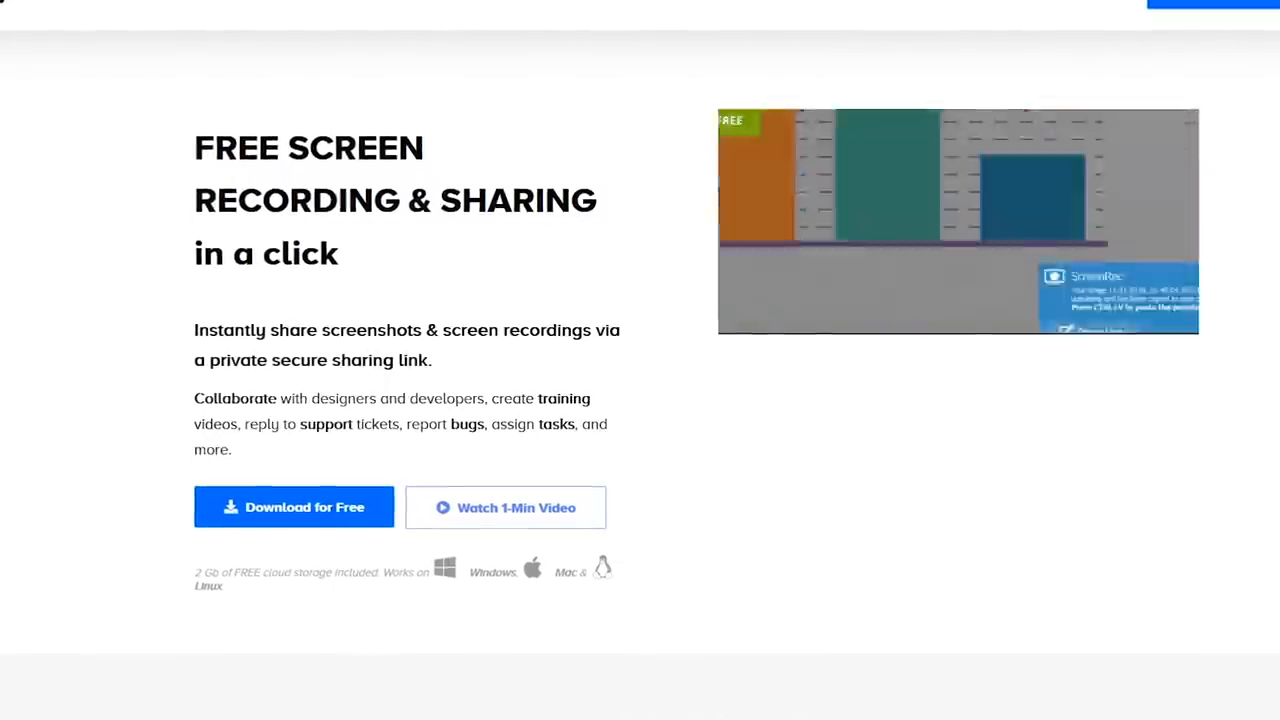
- Scroll the ShareX site through its capture methods and after-capture task lists
scroll("down", 3)
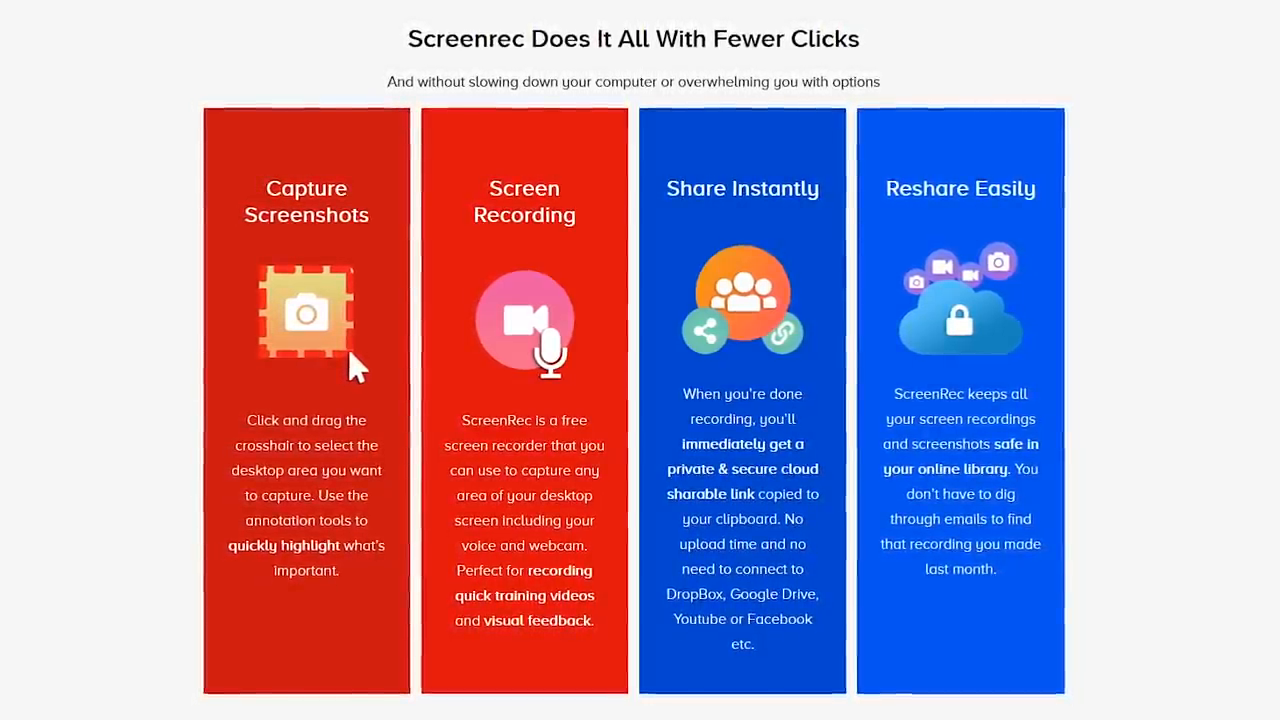
scroll("down", 3)
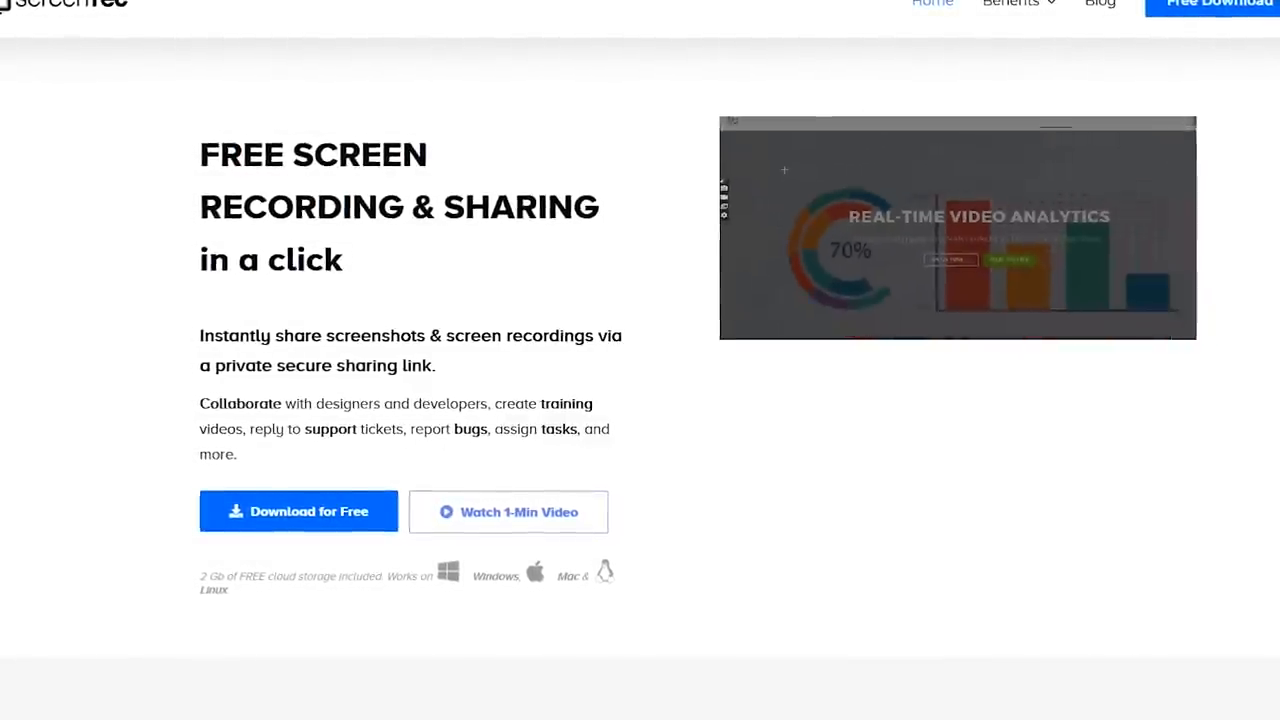
scroll("down", 3)
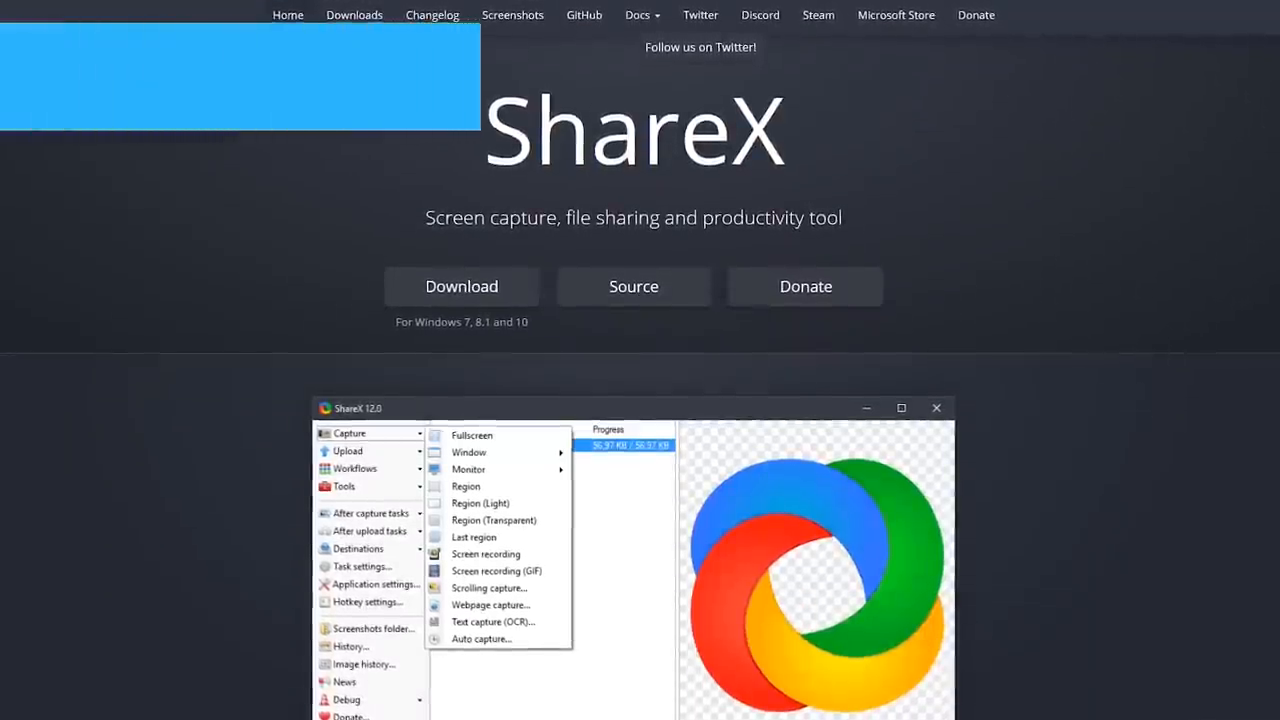
- Expand the ShareX feature list entries for region capture tools and upload options
left_click(342, 452)
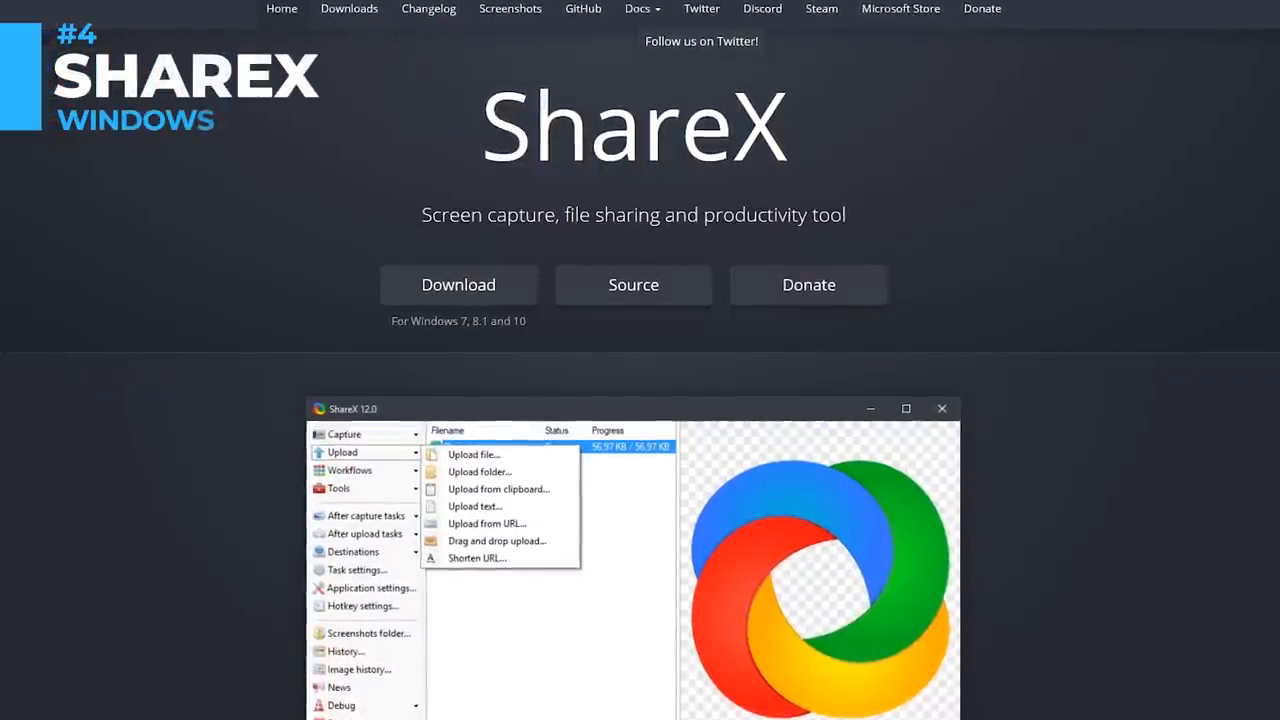
left_click(348, 472)
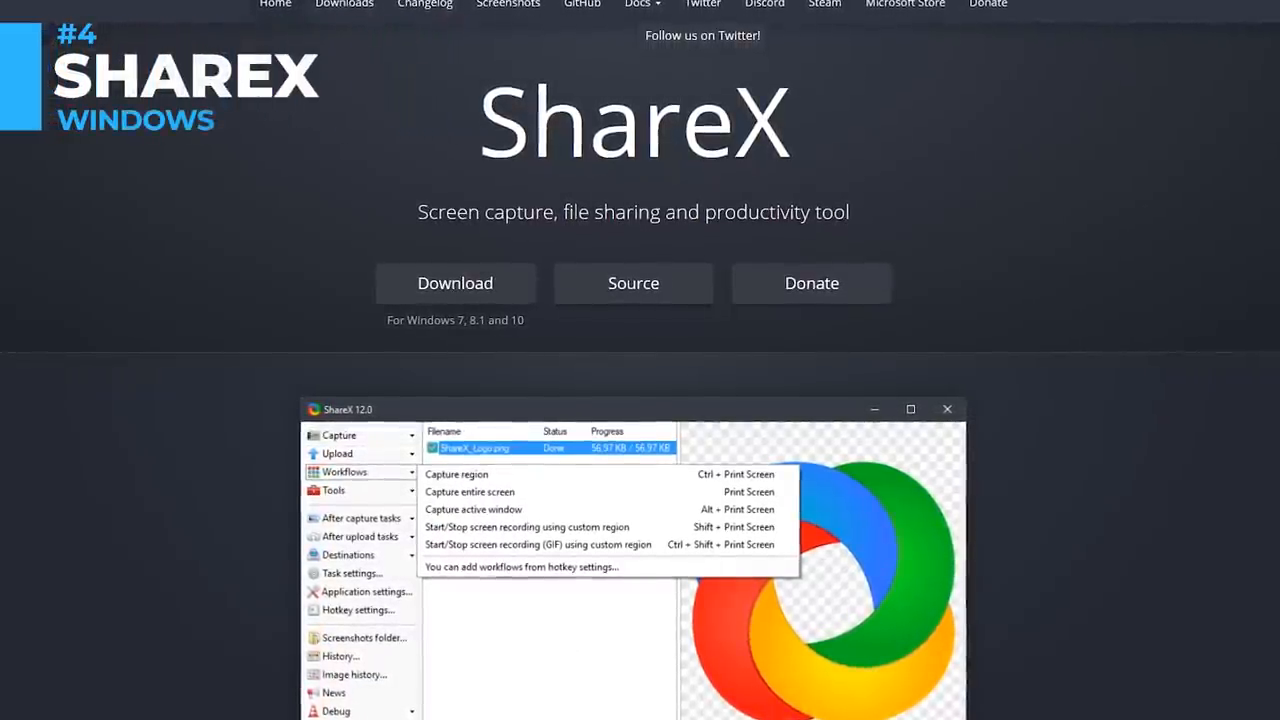
left_click(340, 492)
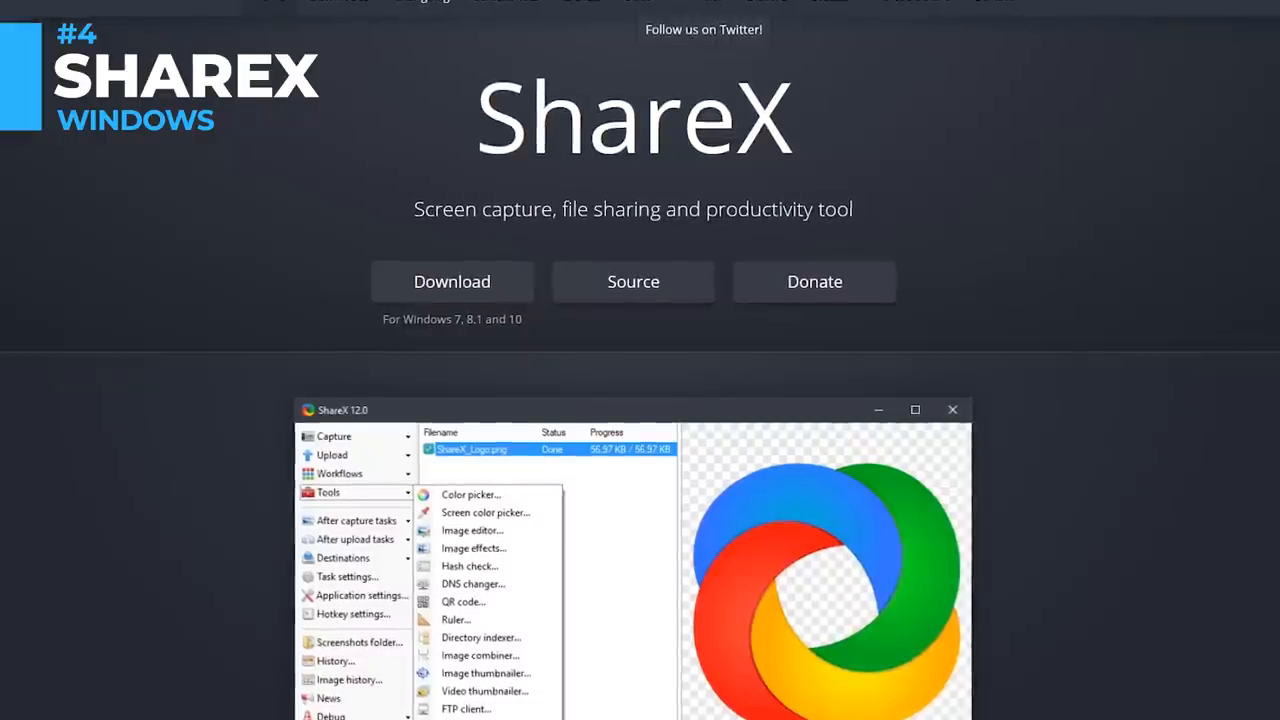
left_click(350, 540)
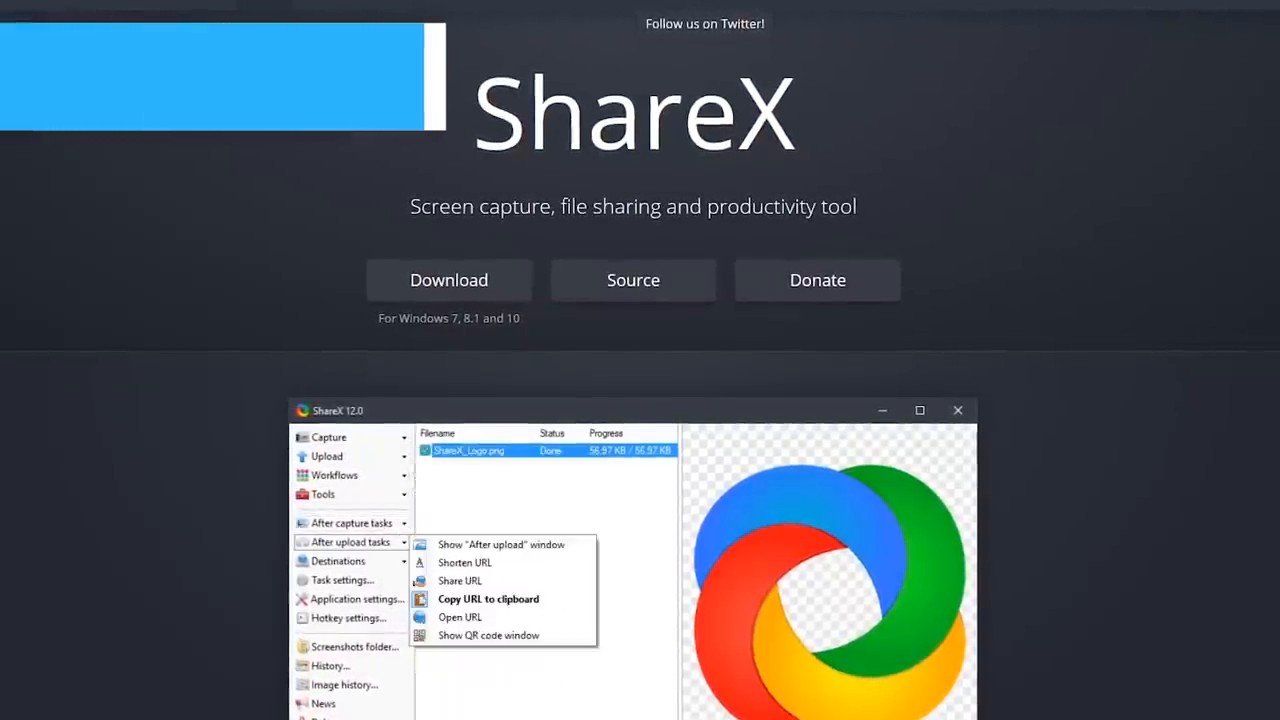
left_click(332, 564)
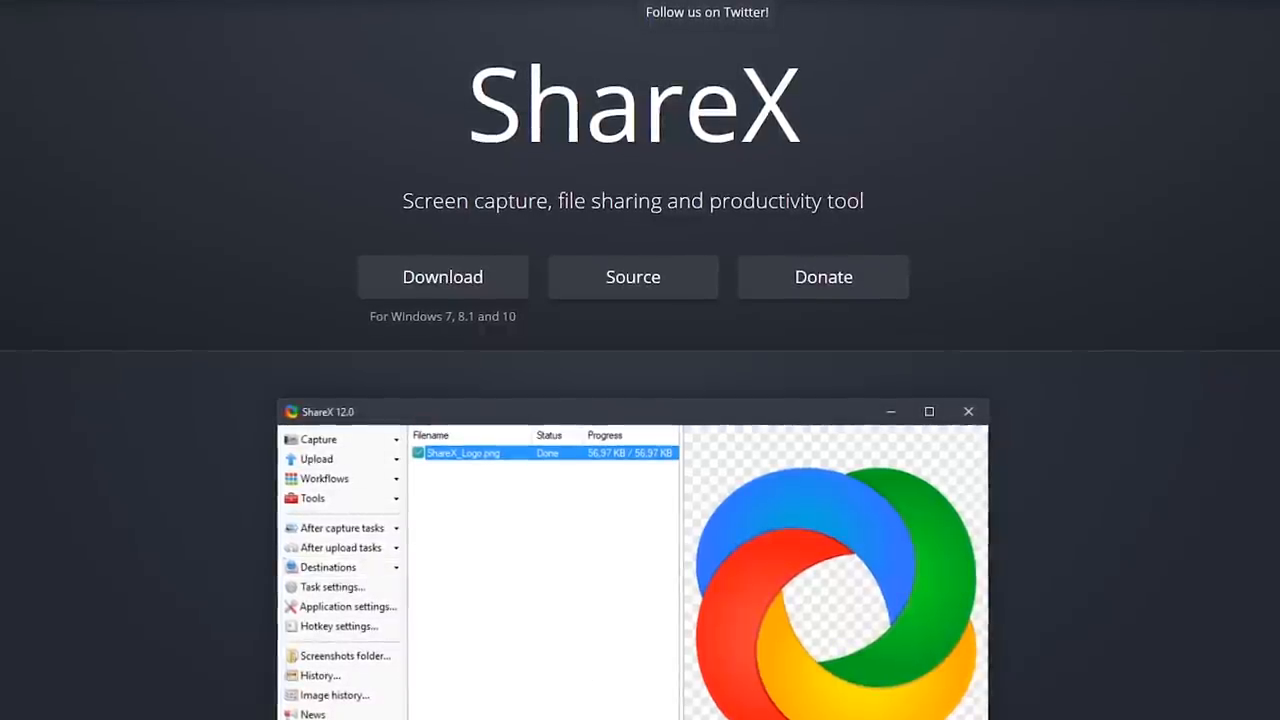
- Scroll through ShareX's image, text and file uploaders and URL shortener lists
scroll("down", 3)
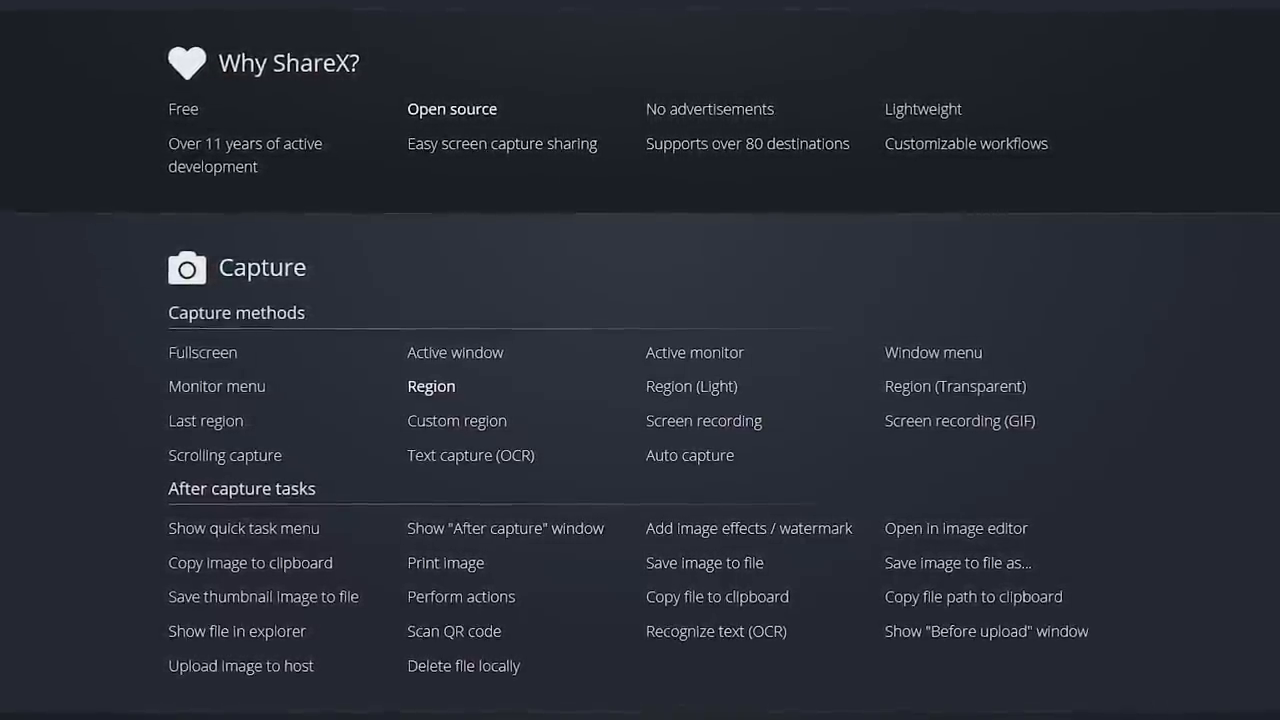
scroll("down", 3)
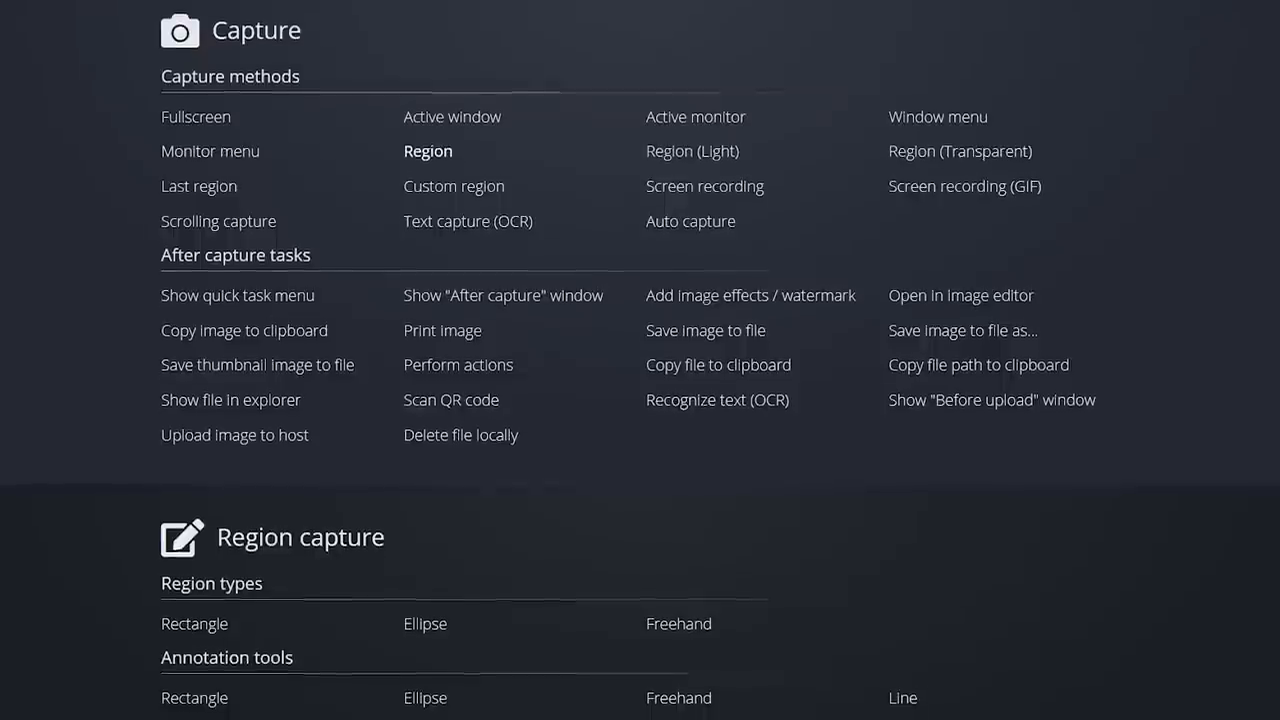
scroll("down", 3)
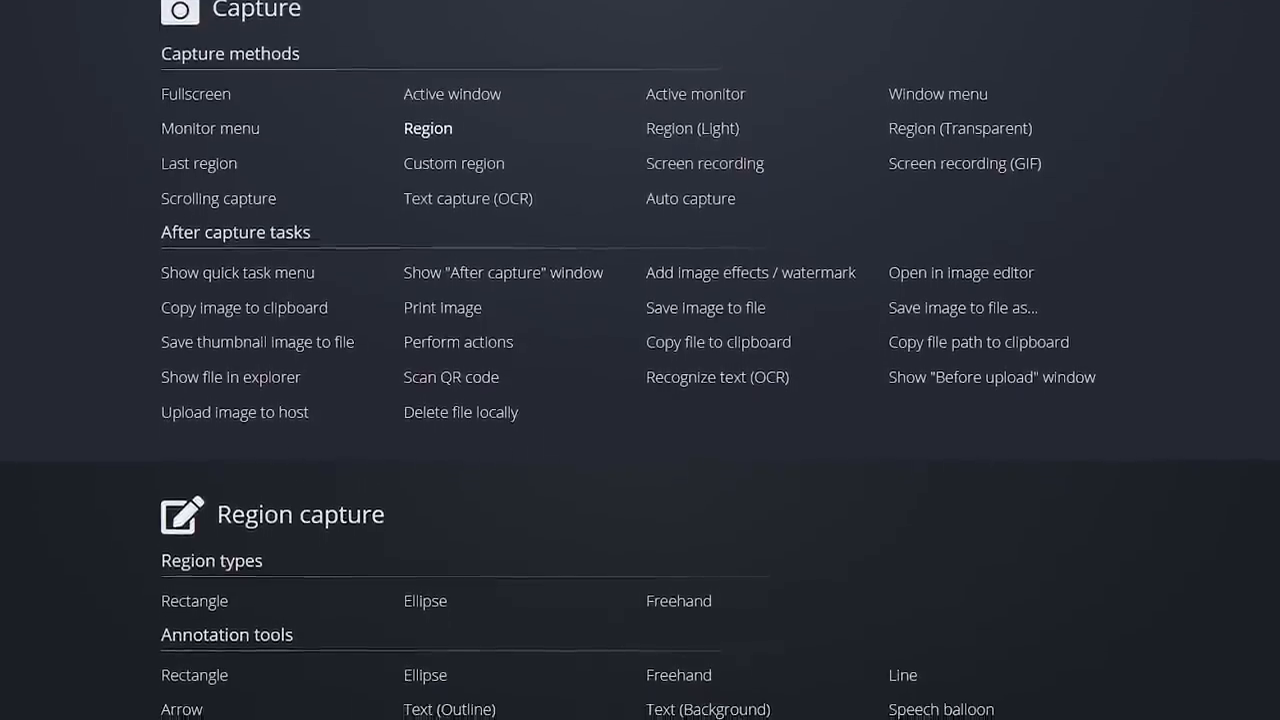
scroll("down", 3)
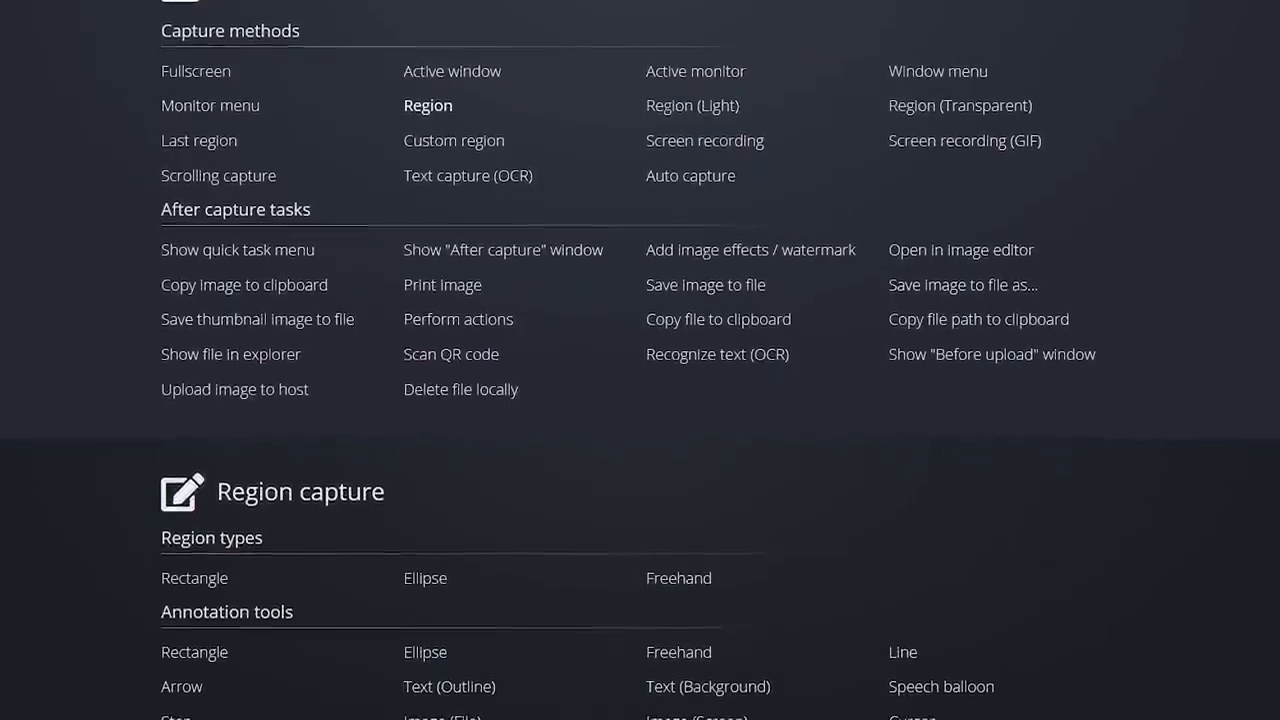
scroll("down", 3)
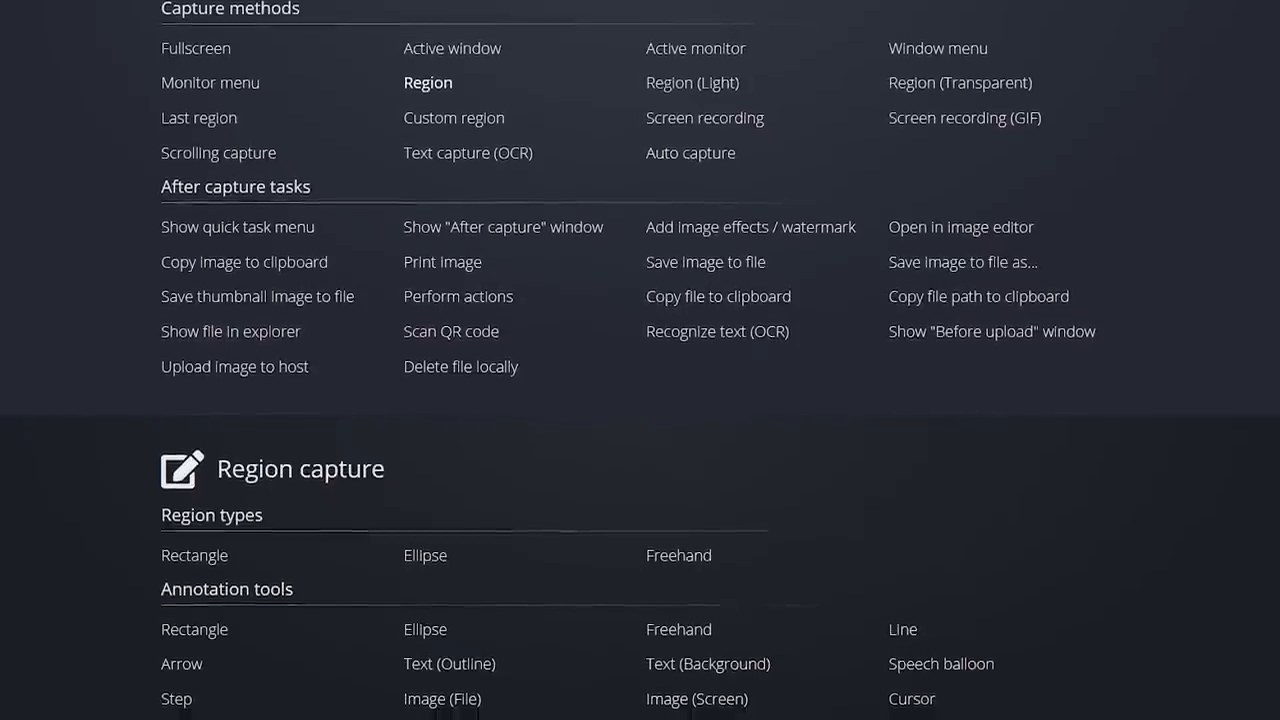
scroll("down", 3)
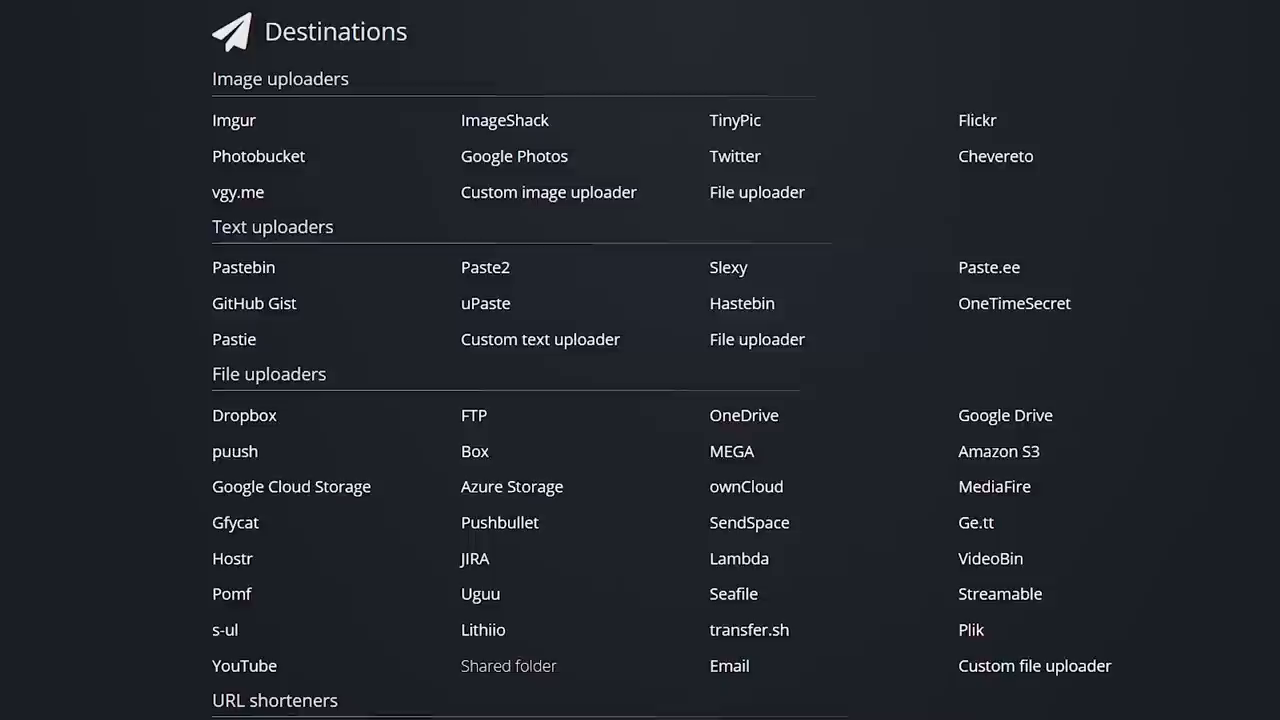
scroll("down", 3)
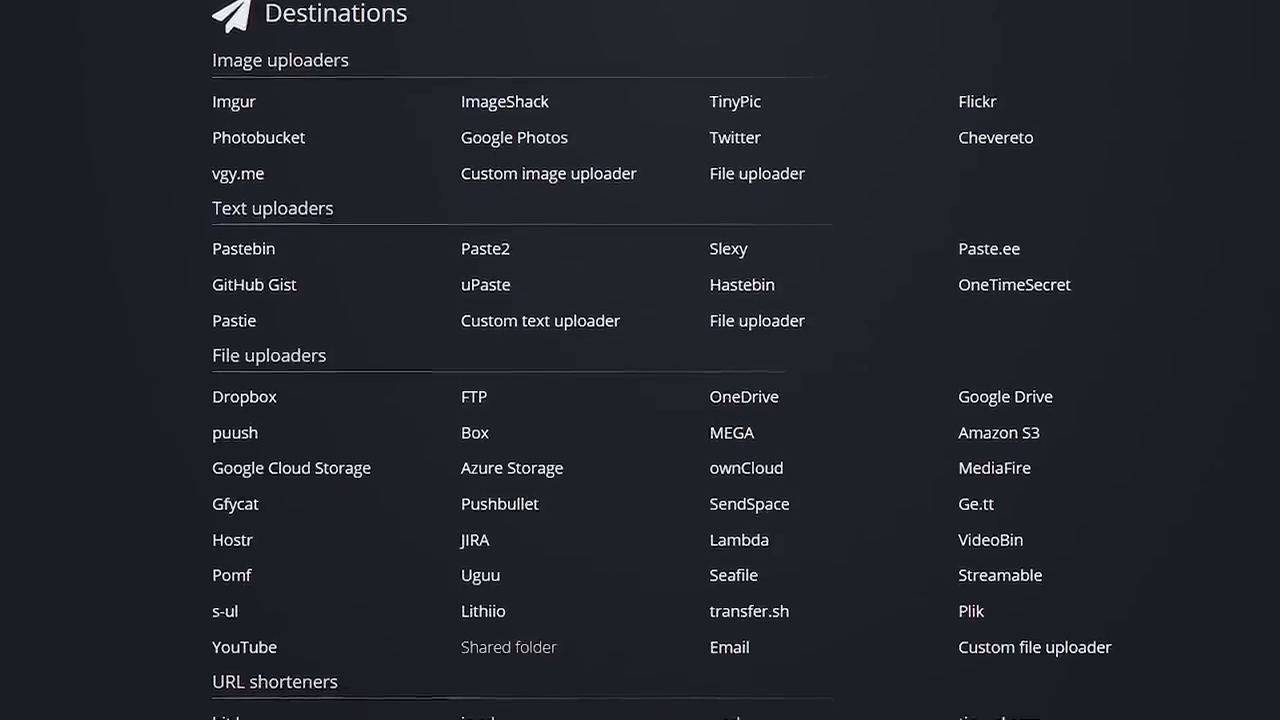
scroll("down", 3)
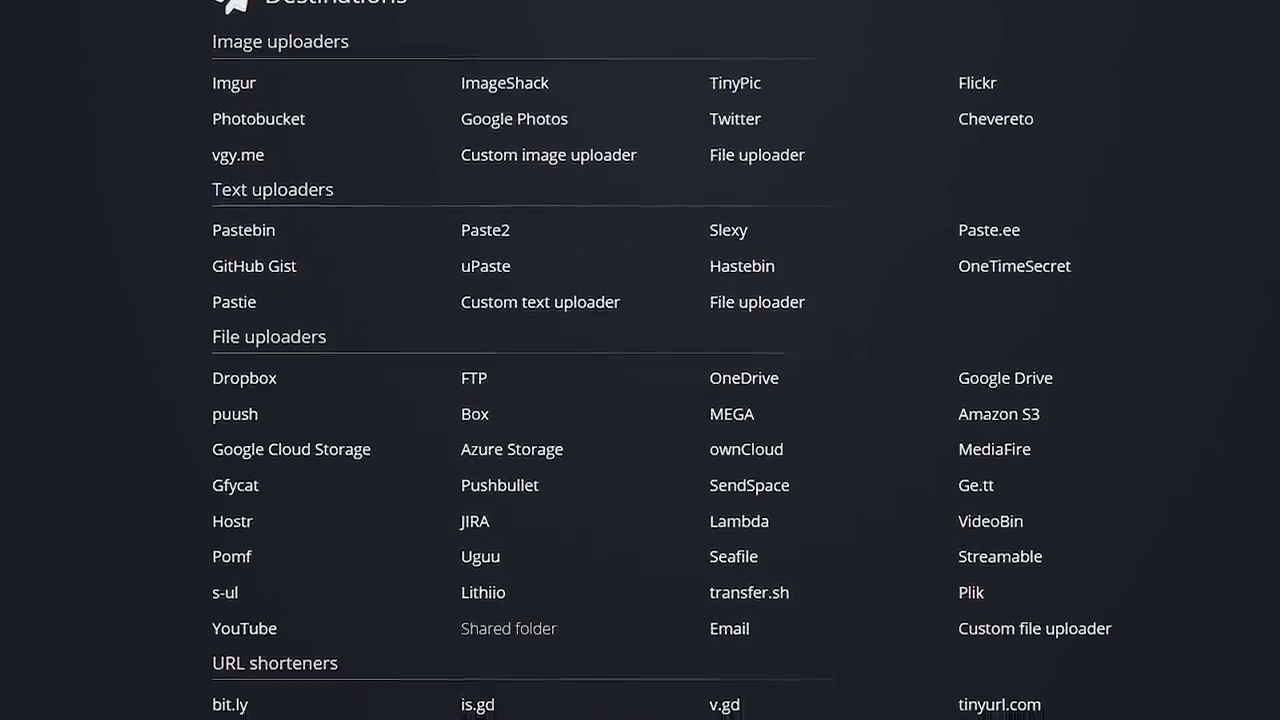
scroll("down", 3)
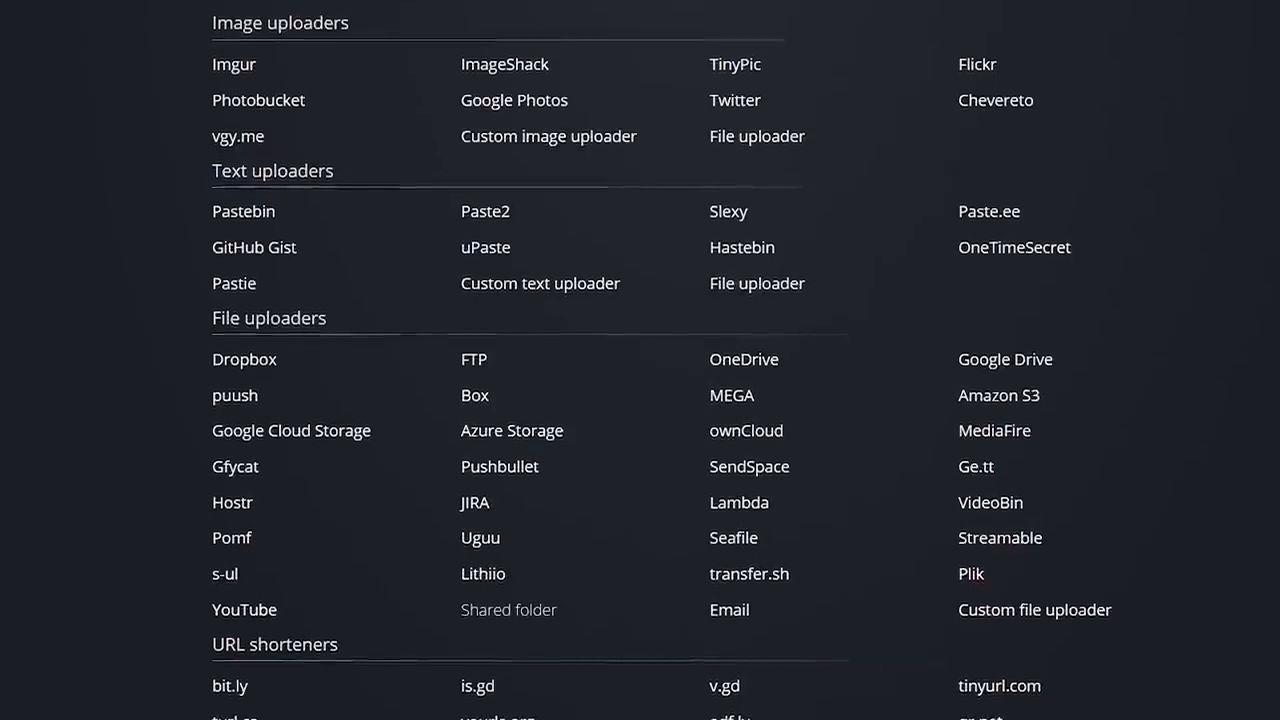
scroll("down", 3)
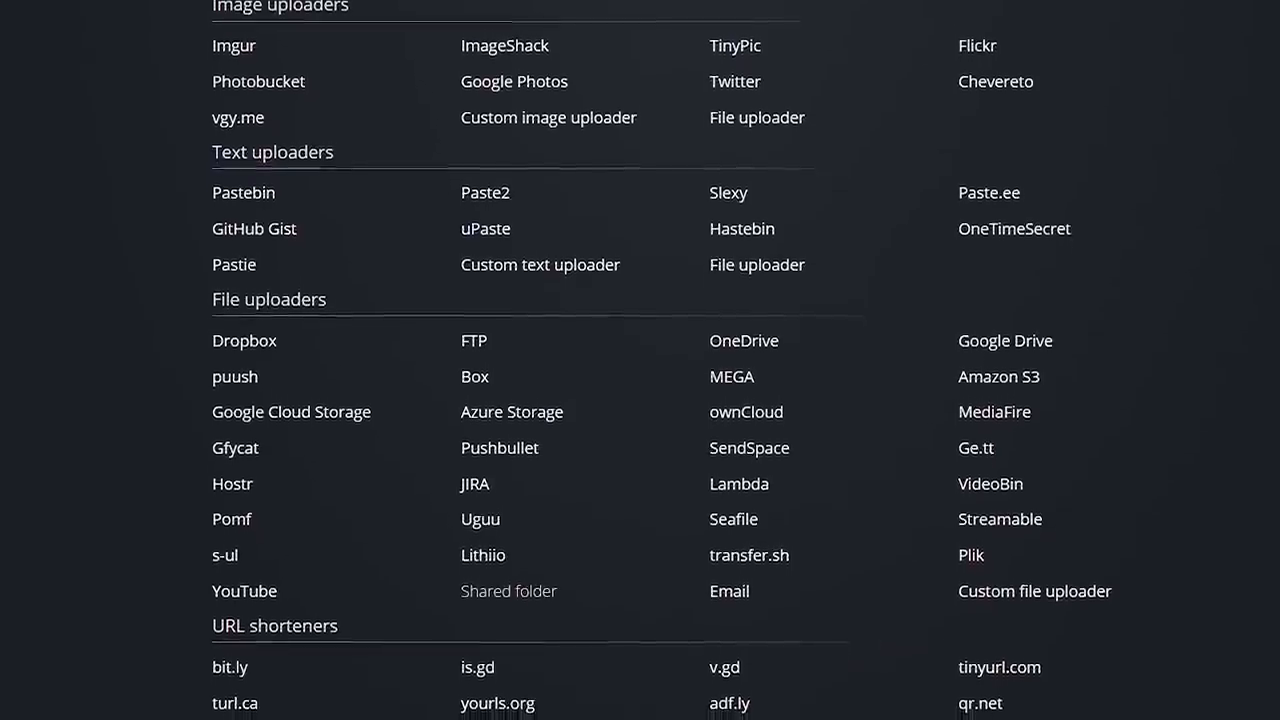
scroll("down", 3)
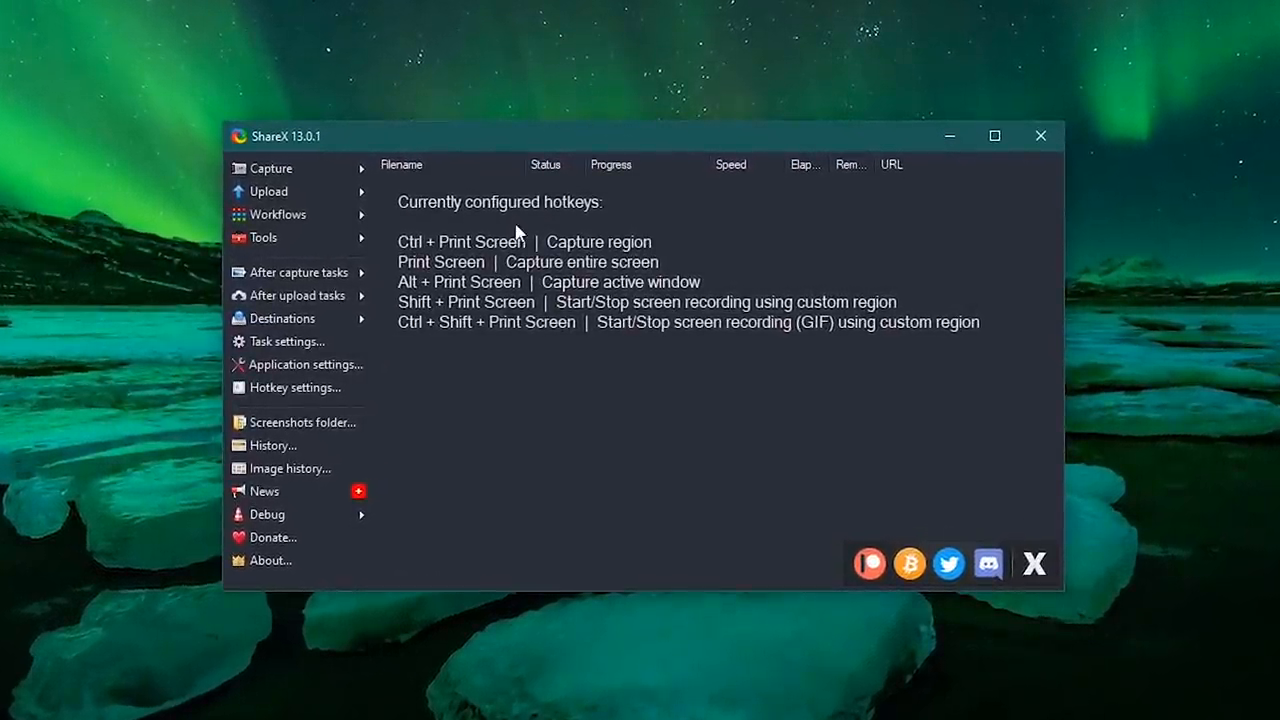
mouse_move(1020, 336)
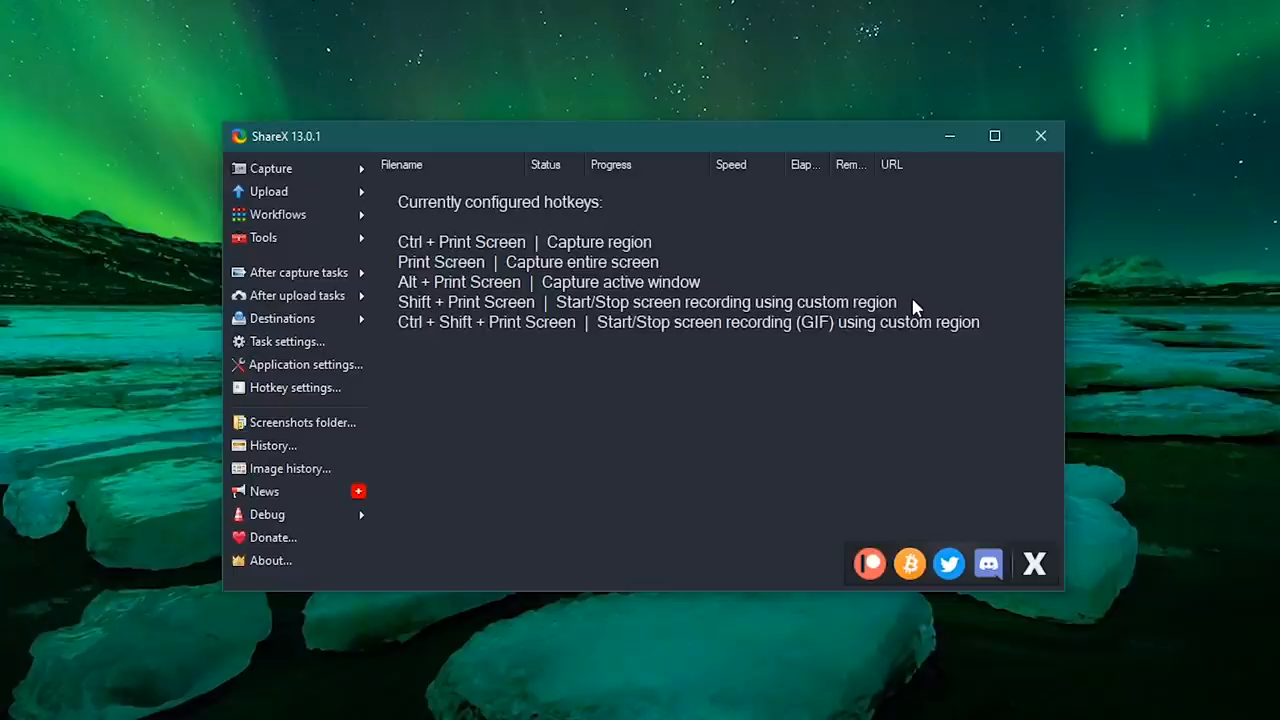
left_click(270, 168)
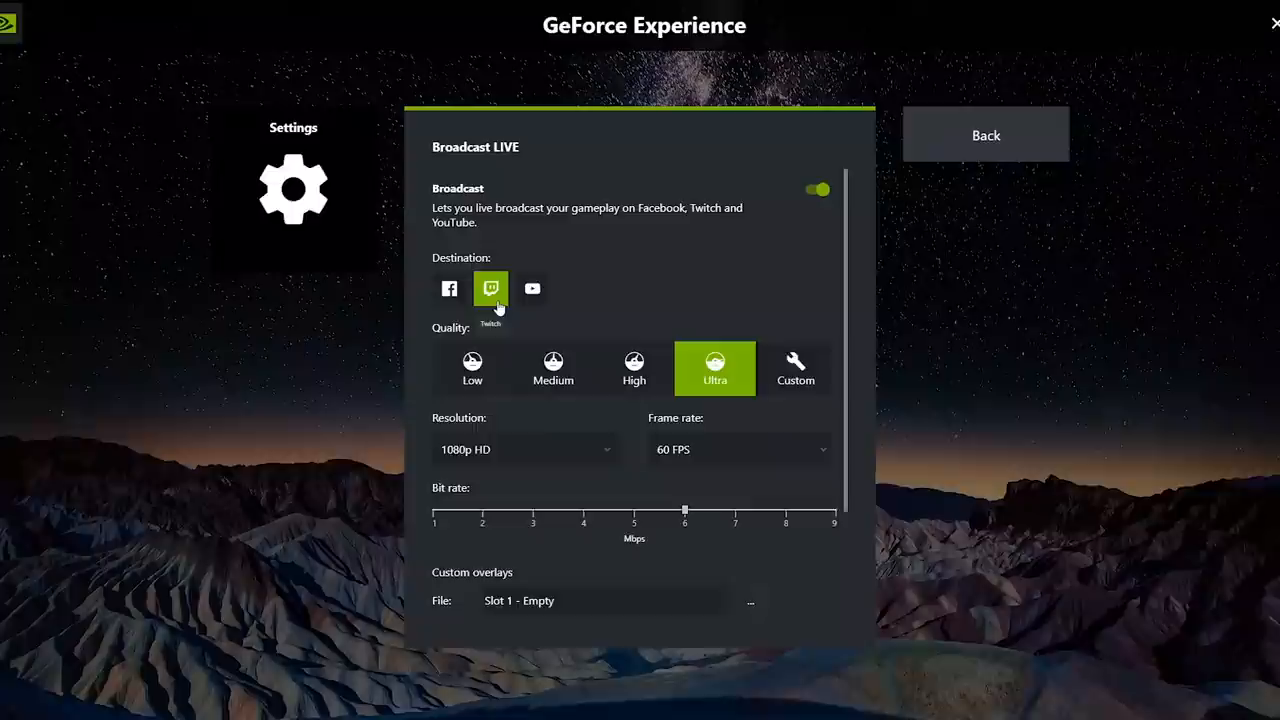
left_click(448, 288)
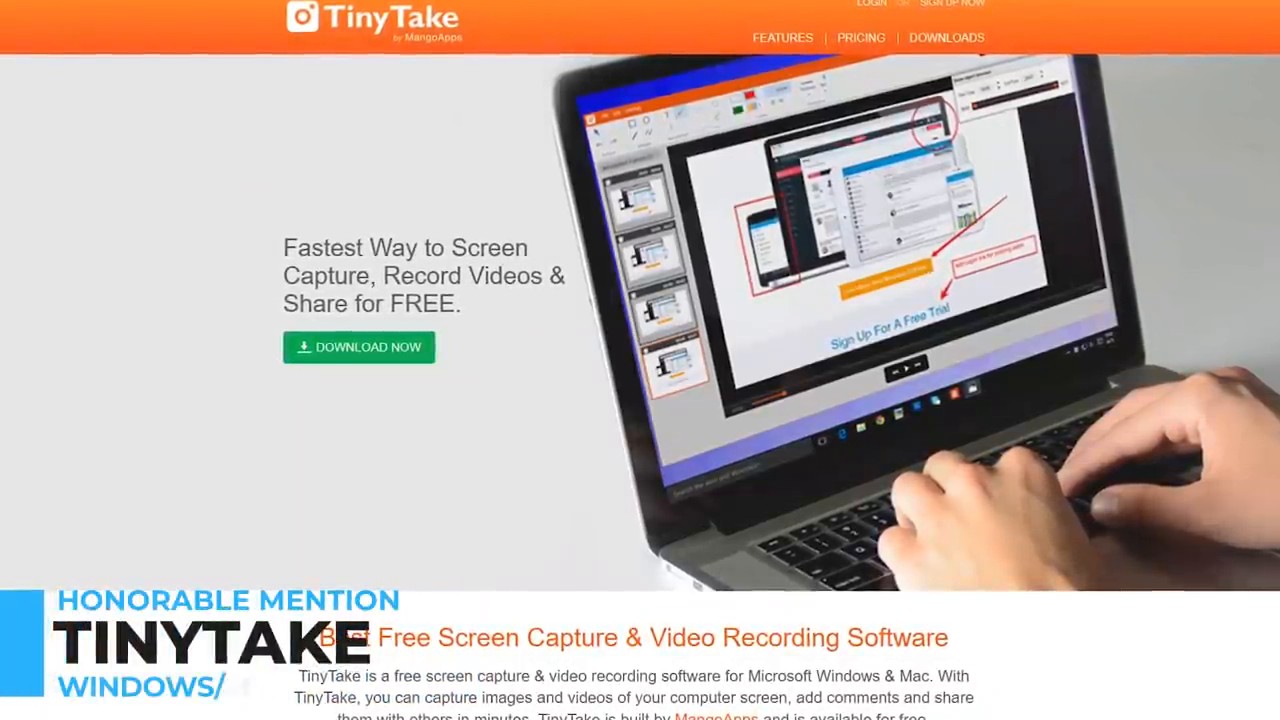
scroll("down", 3)
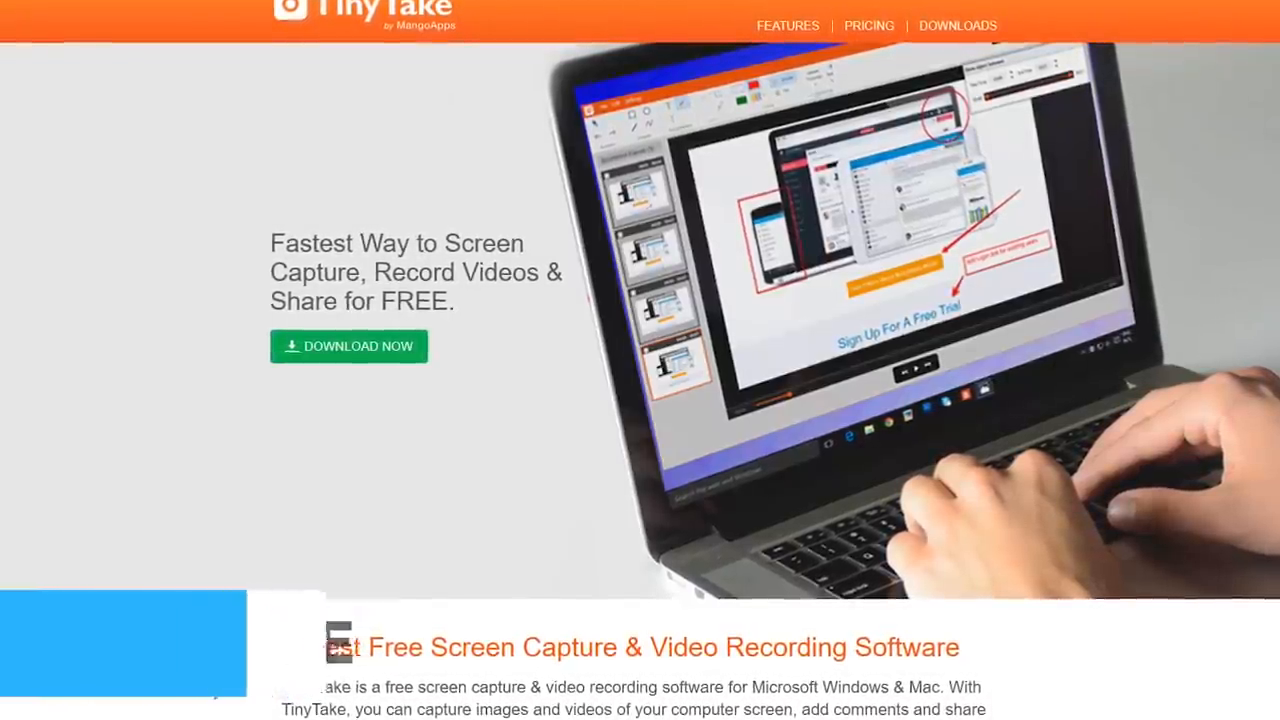
scroll("down", 3)
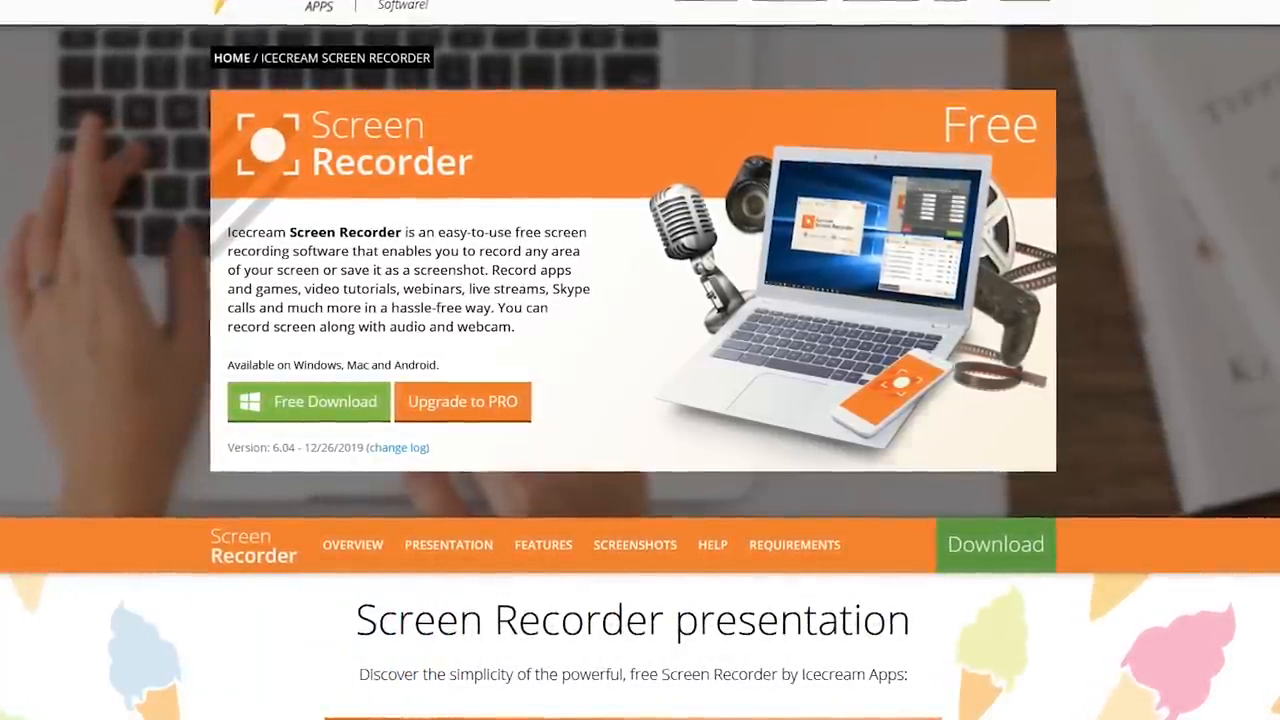
left_click(462, 400)
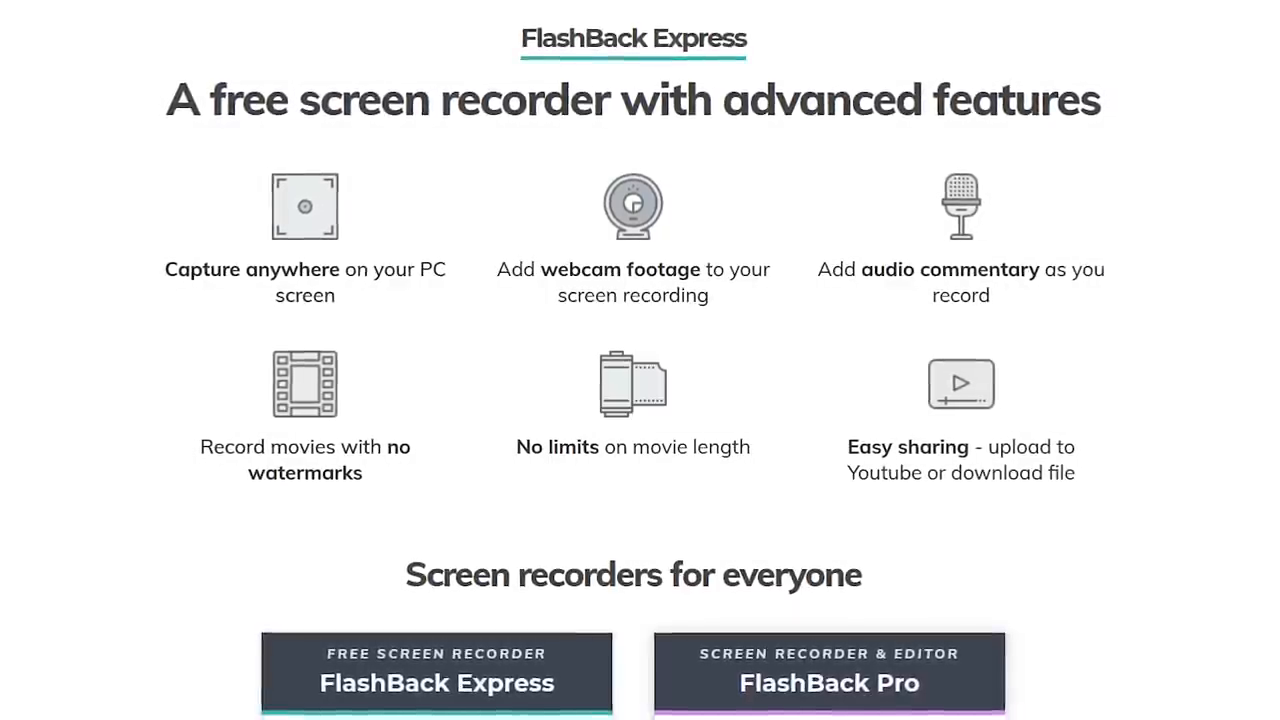
- Scroll to the 'Screen recorders for everyone' comparison of FlashBack Express and Pro
scroll("down", 3)
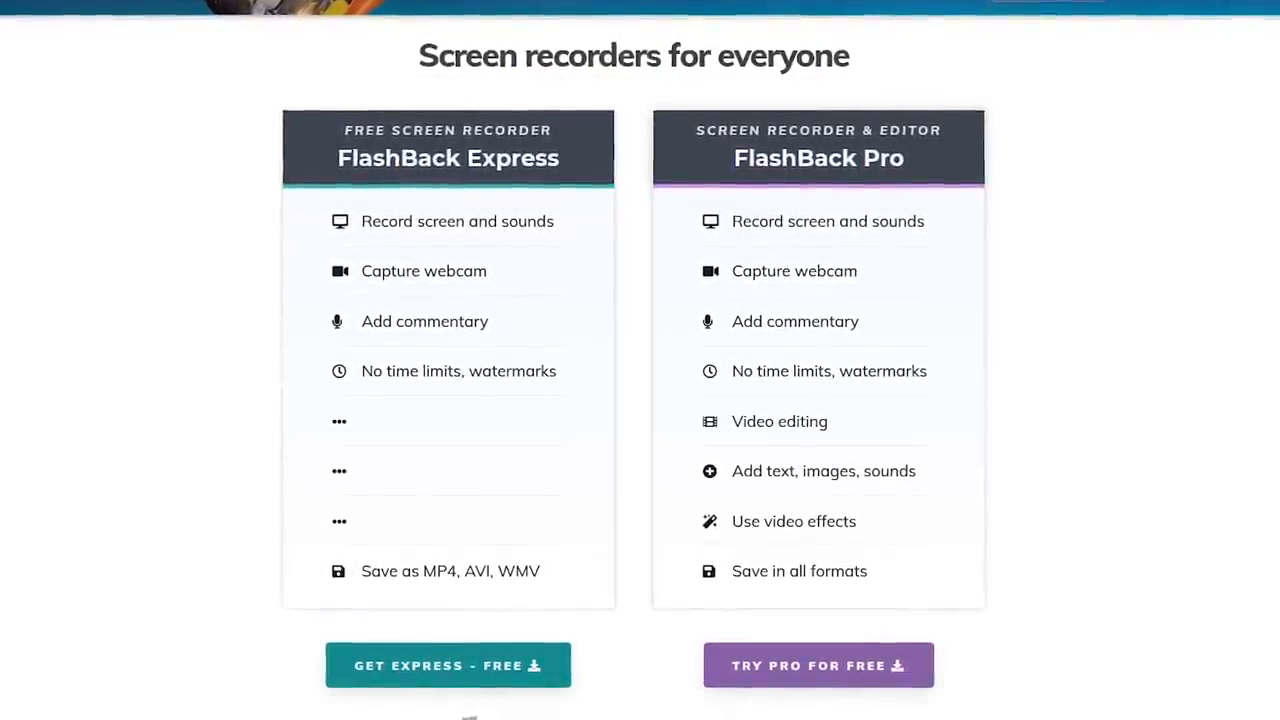
scroll("up", 3)
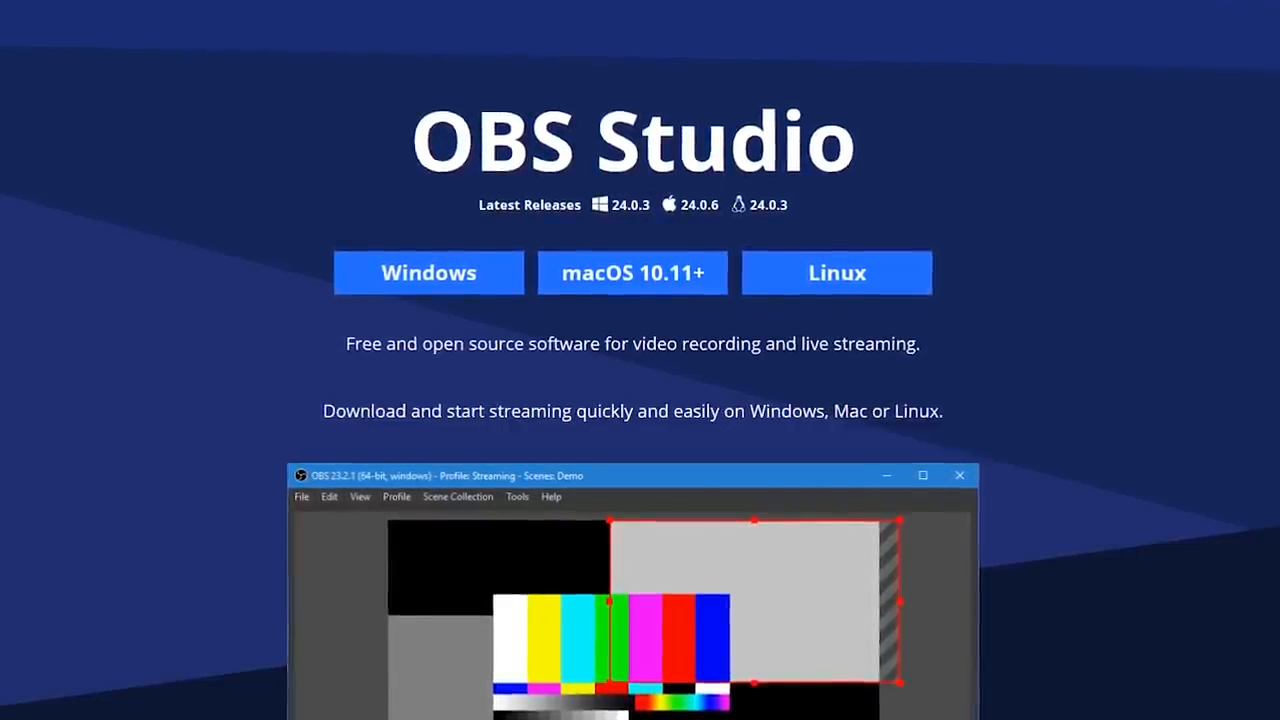
- Scroll the obsproject.com homepage showing Windows, macOS and Linux download buttons
scroll("down", 3)
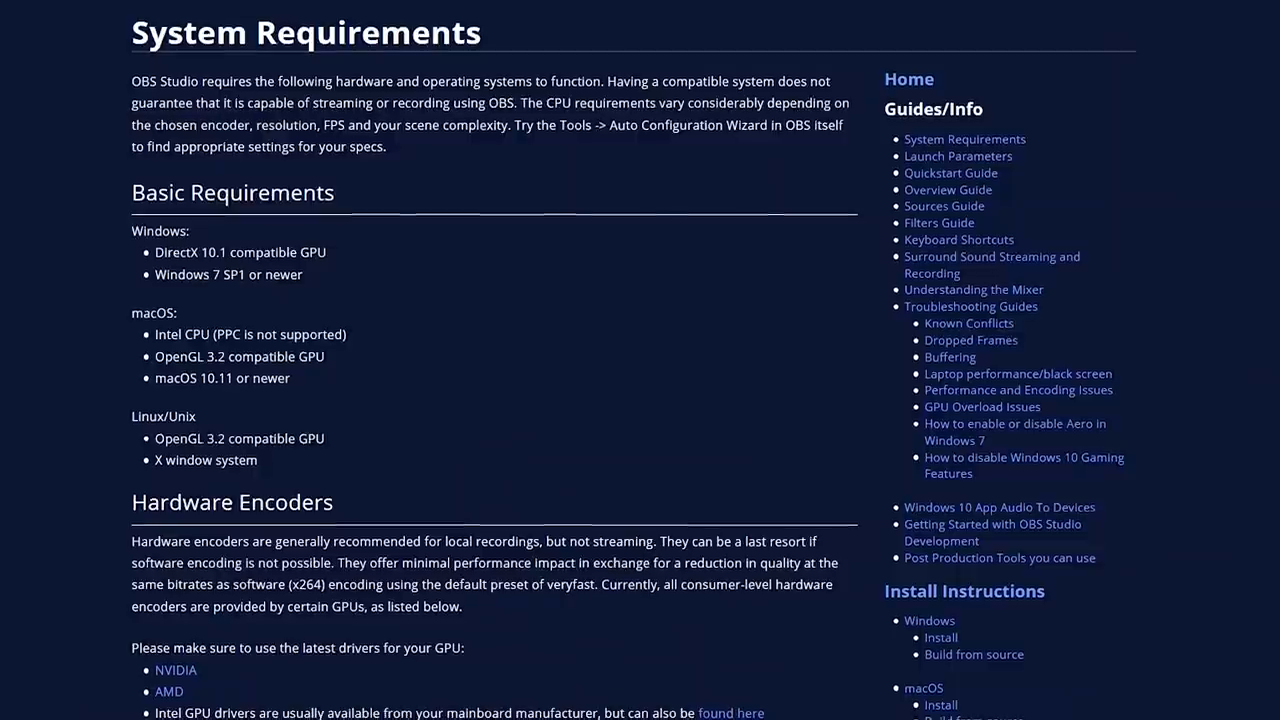
- Scroll past Basic Requirements to the Hardware Encoders and NVIDIA NVENC section
scroll("down", 3)
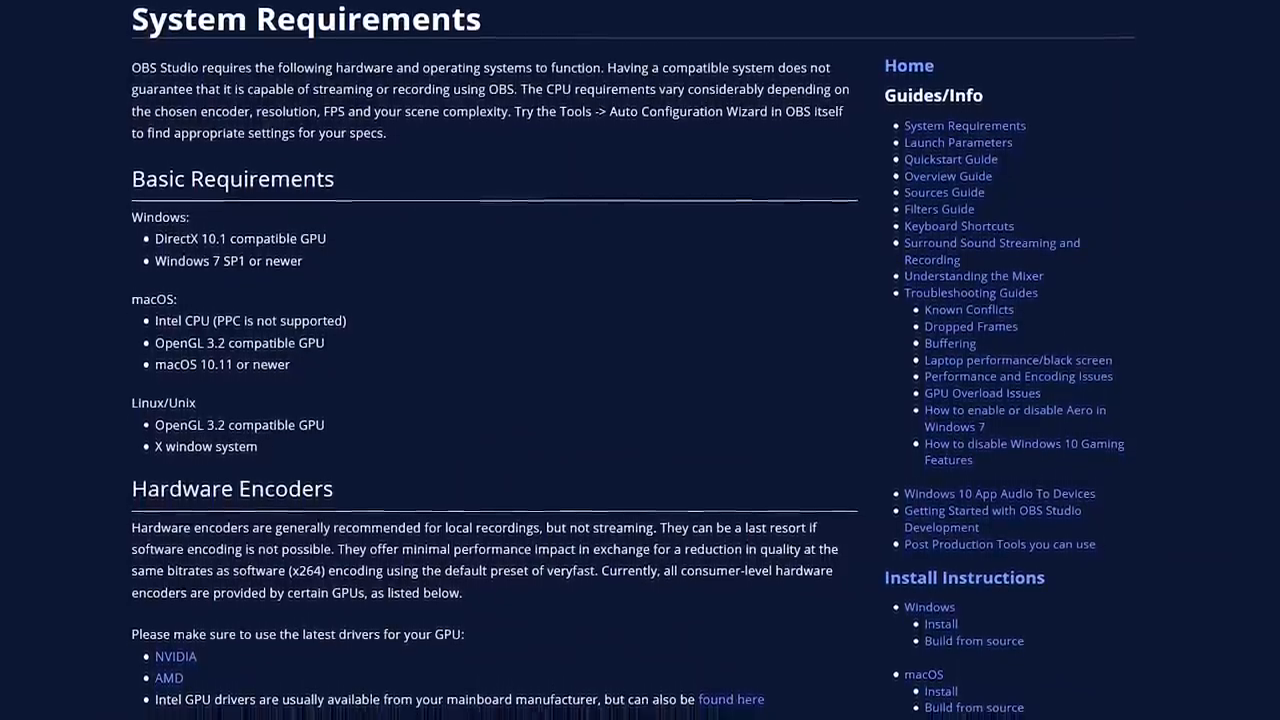
scroll("down", 3)
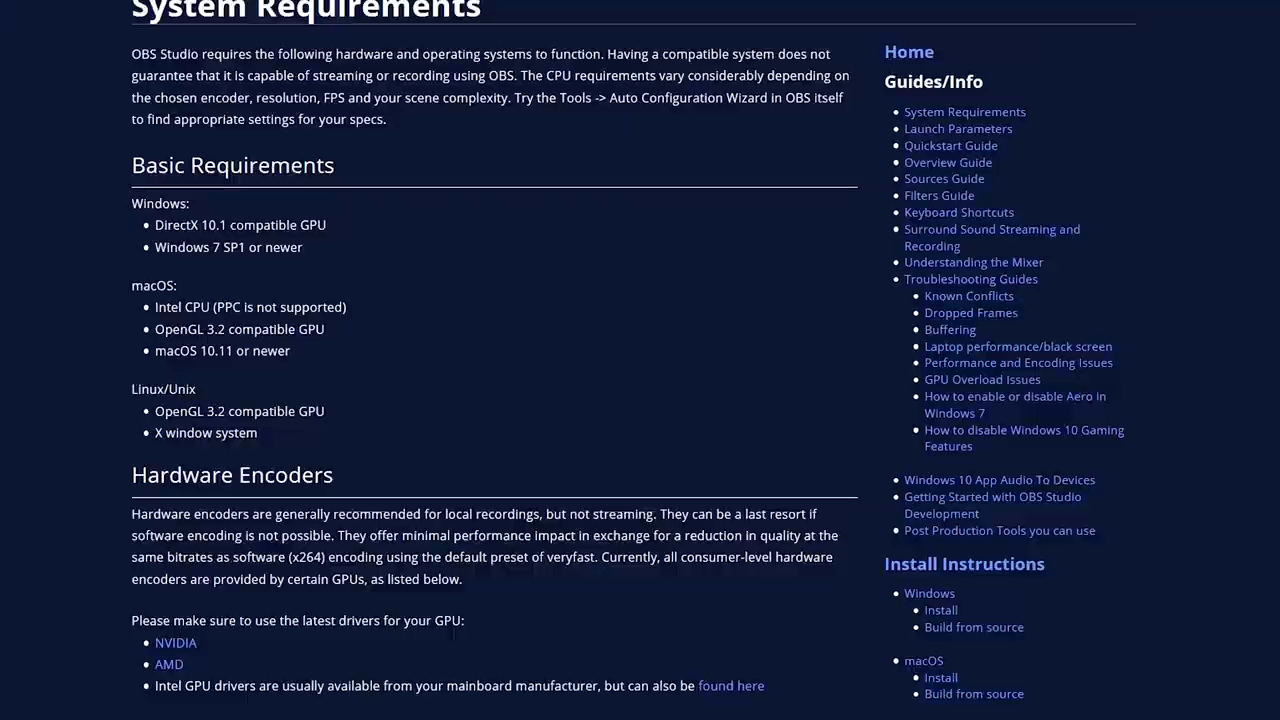
scroll("down", 3)
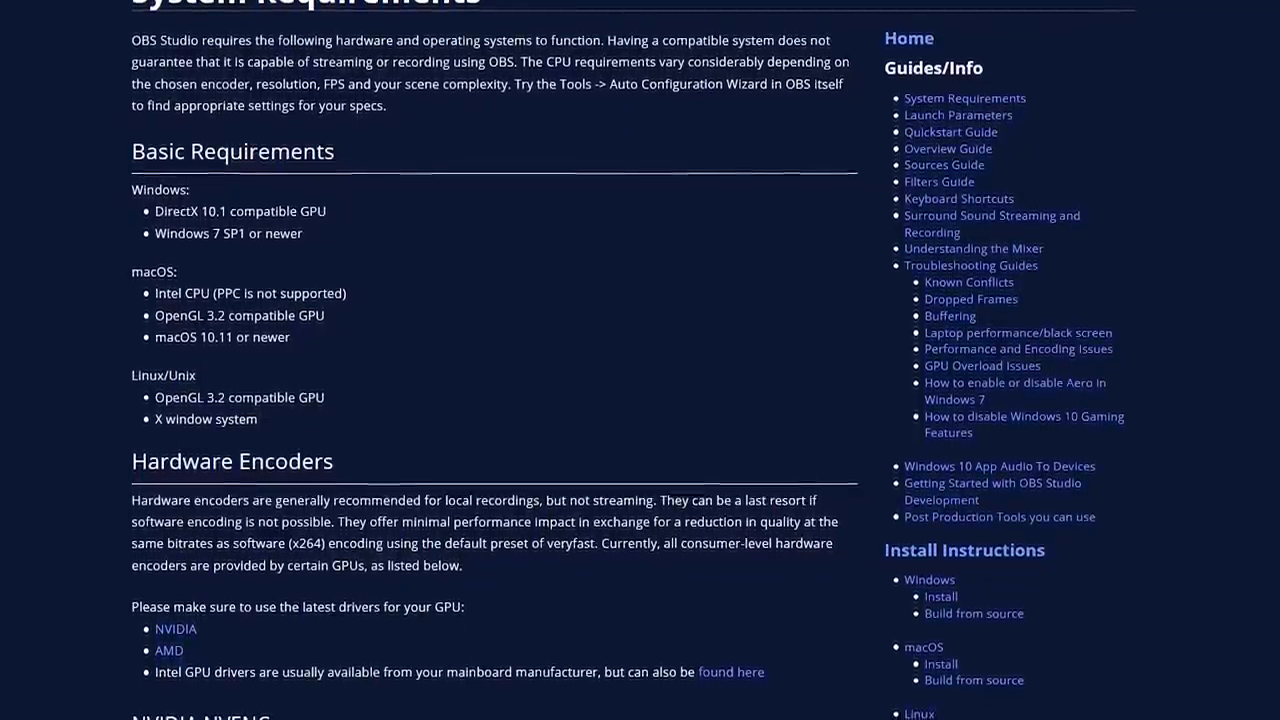
scroll("down", 3)
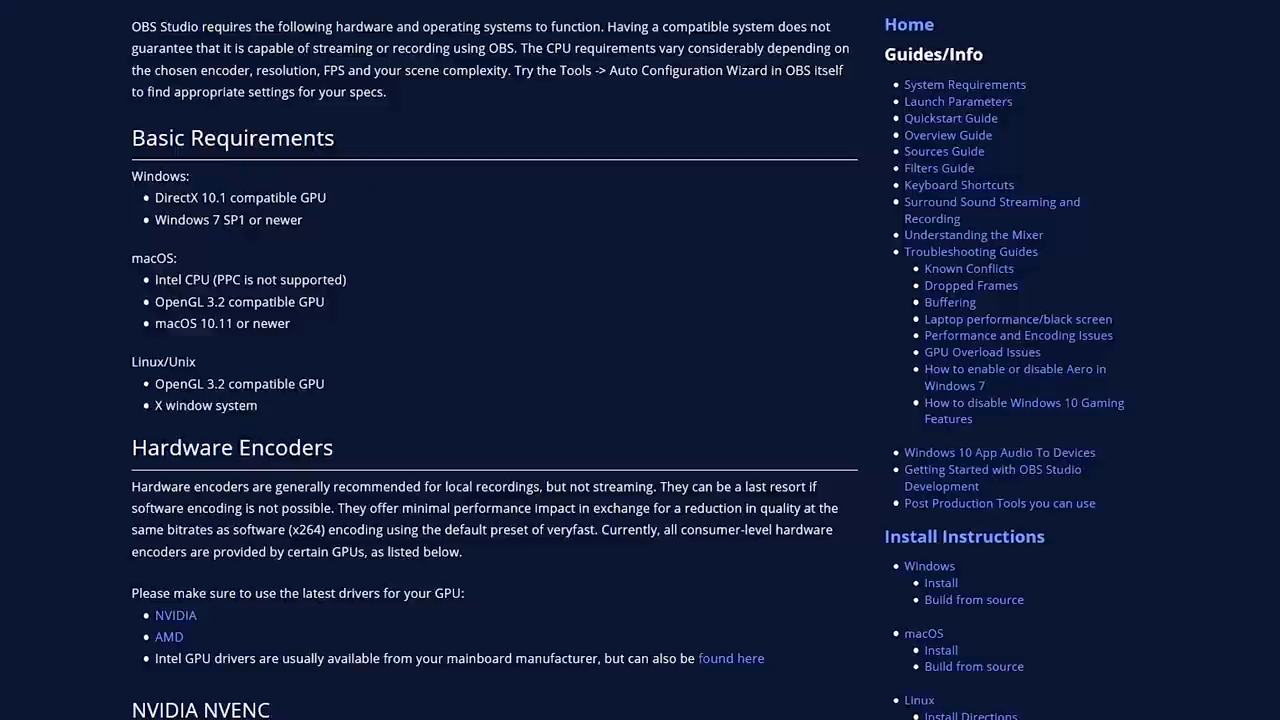
scroll("down", 3)
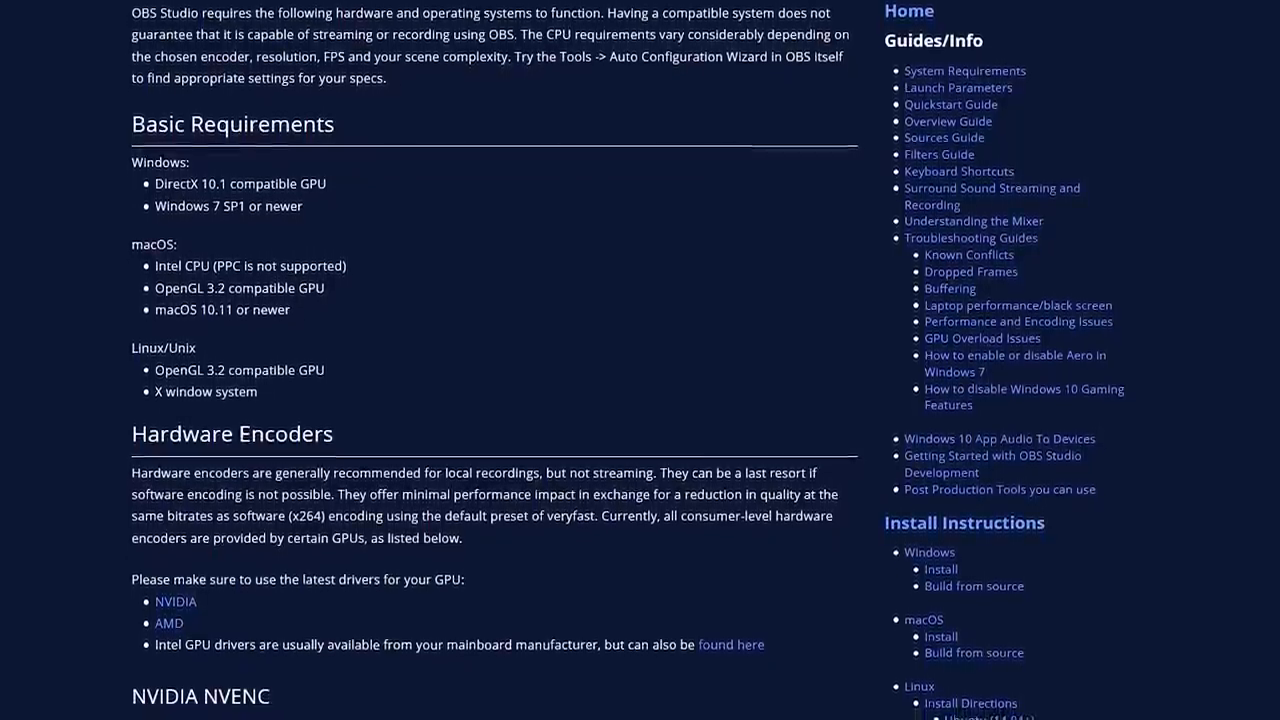
scroll("down", 3)
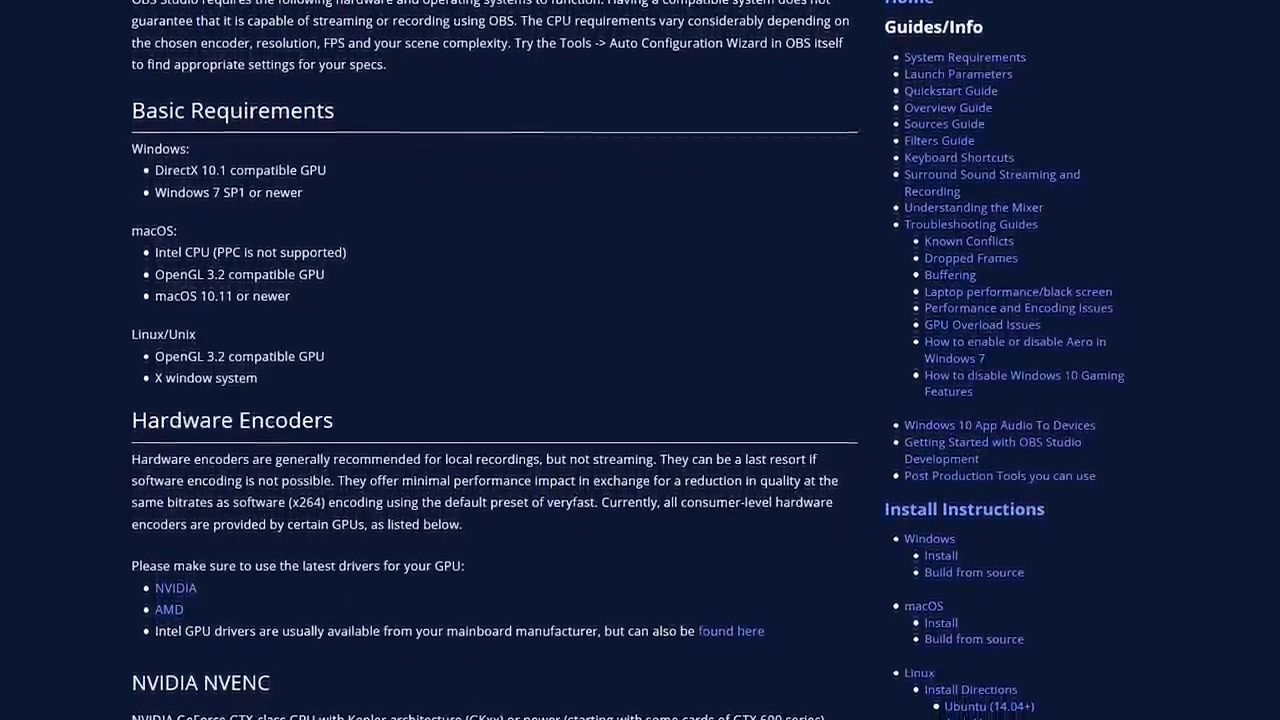
scroll("down", 3)
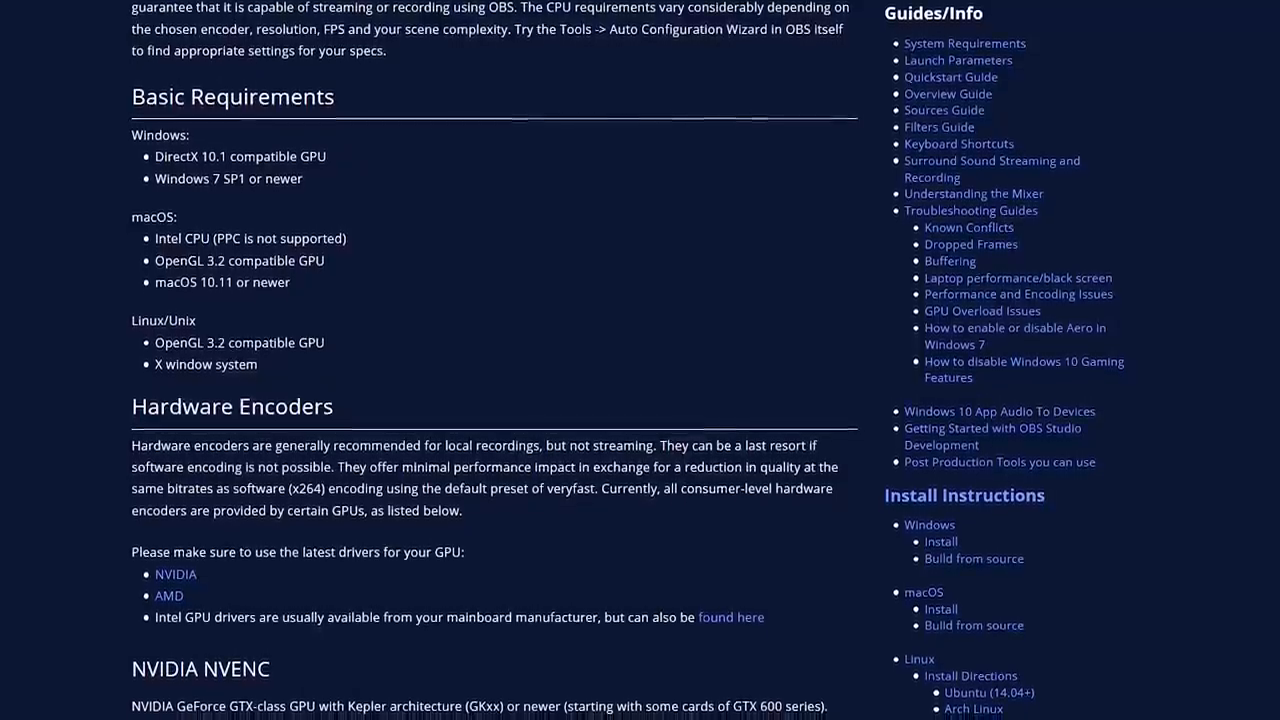